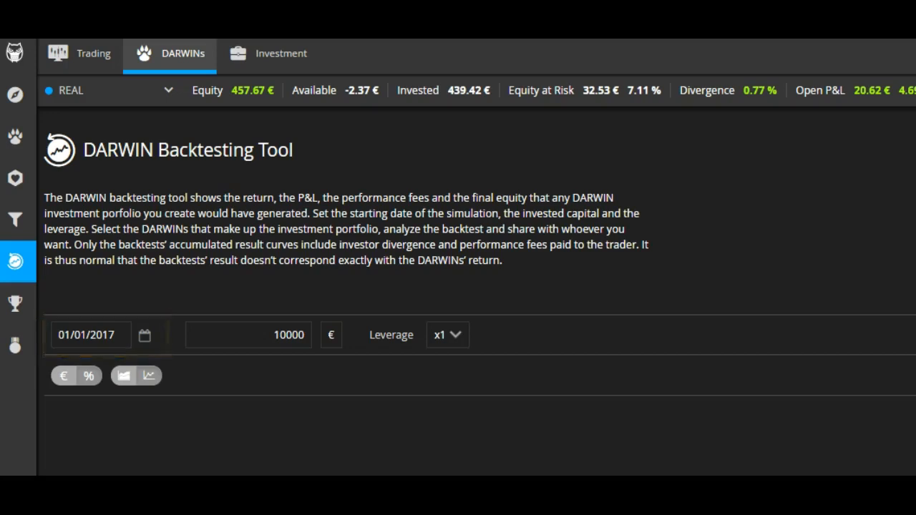
# - Start adding DARWINs to the backtest and switch the list to filter mode
pyautogui.click(247, 335)
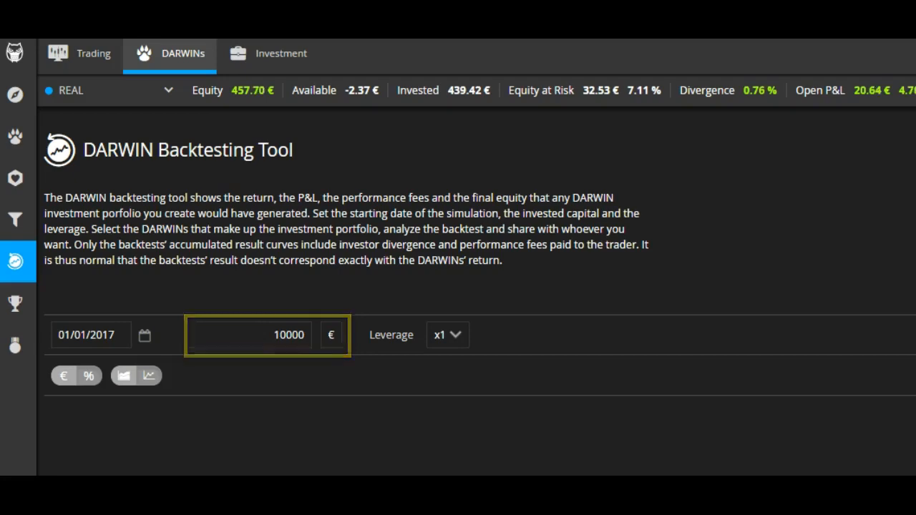
pyautogui.click(418, 335)
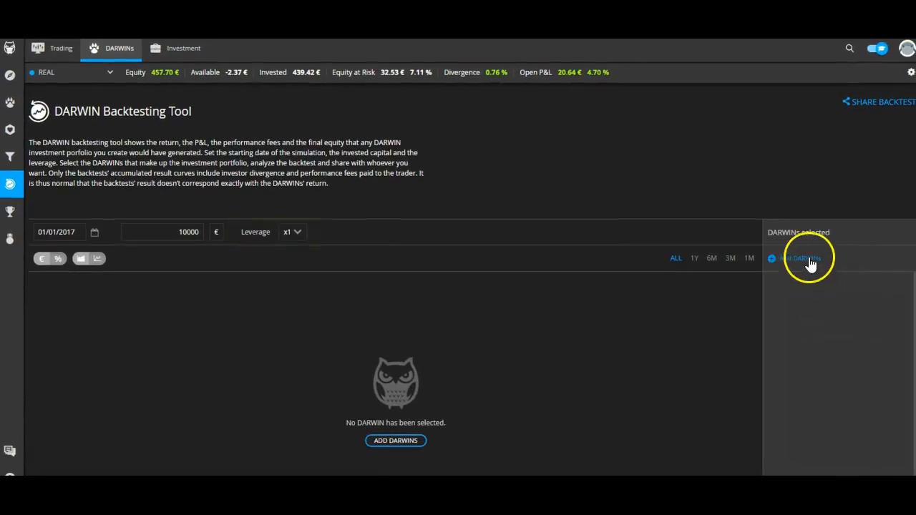
pyautogui.click(800, 258)
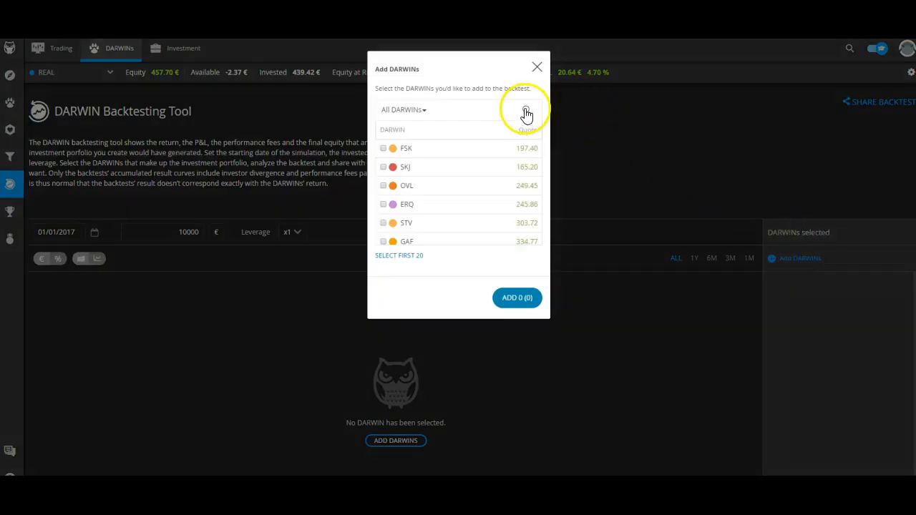
pyautogui.click(527, 109)
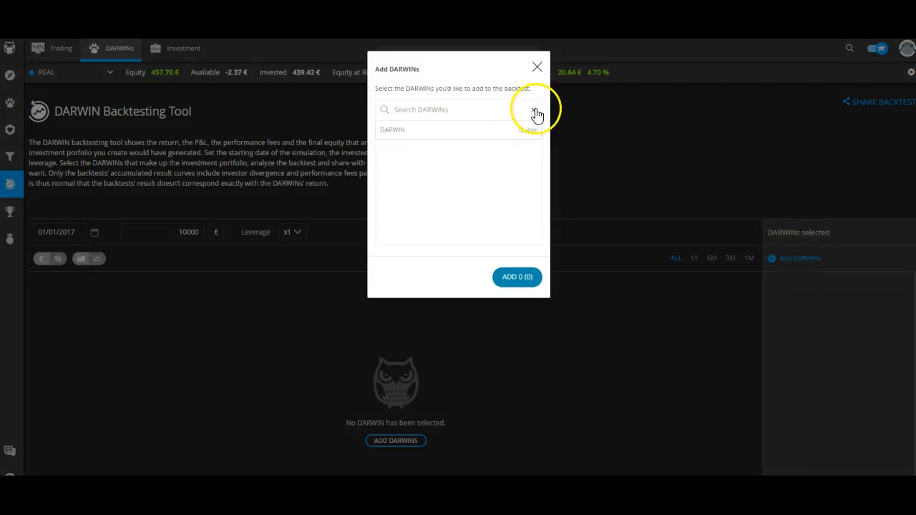
pyautogui.click(444, 109)
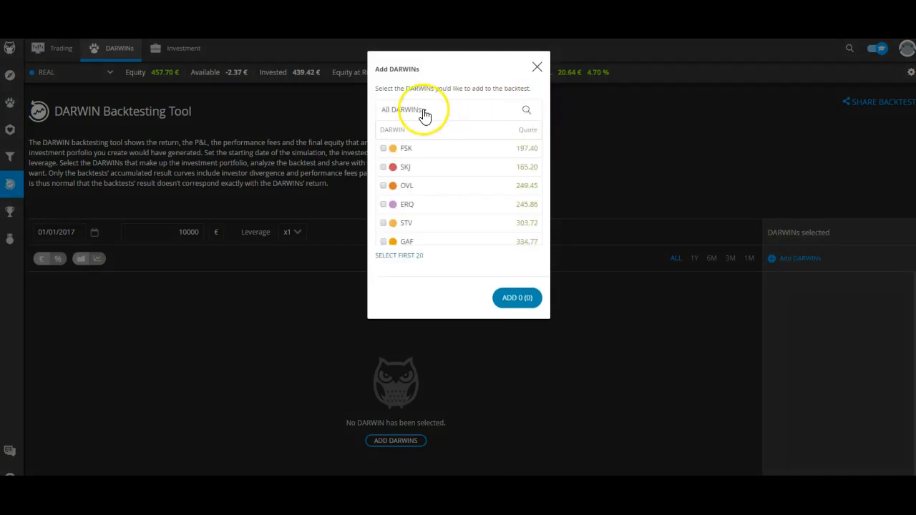
pyautogui.click(392, 108)
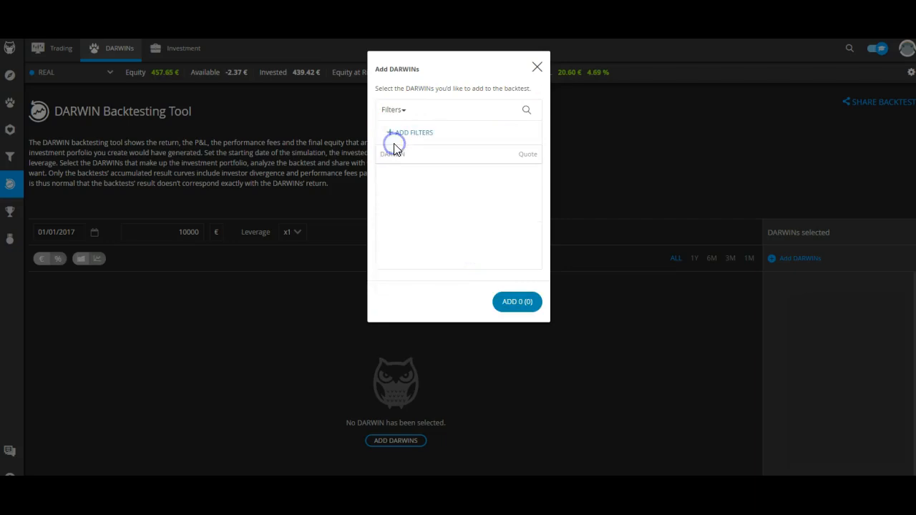
# - Filter by Good Scores and add ERQ, OVL, SKJ and STV at 25 % each
pyautogui.click(412, 131)
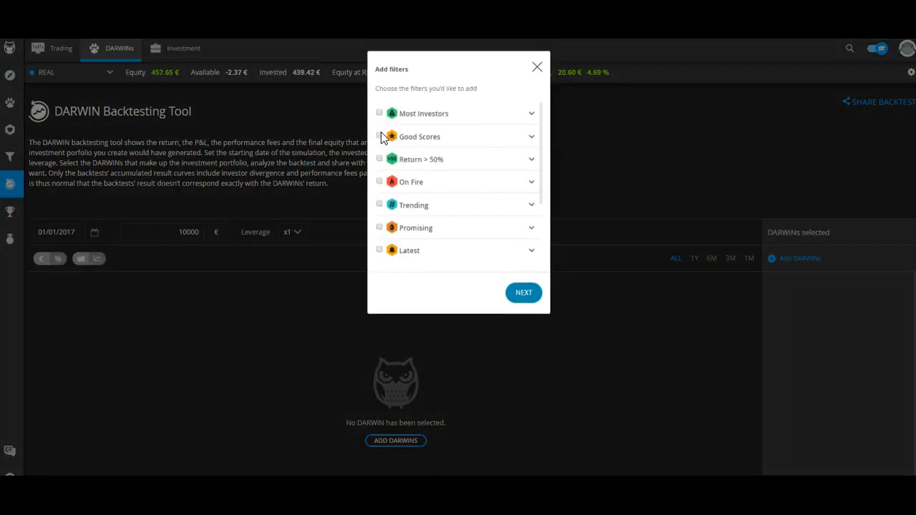
pyautogui.click(380, 136)
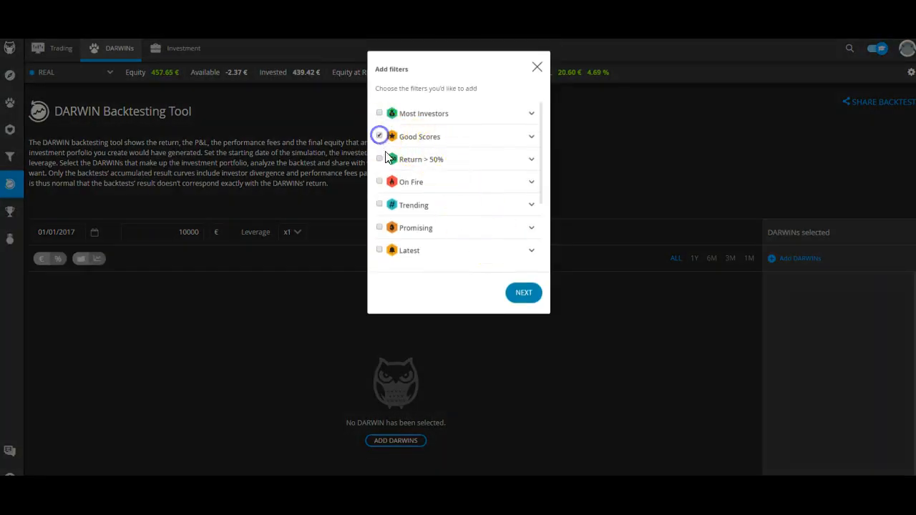
pyautogui.click(524, 292)
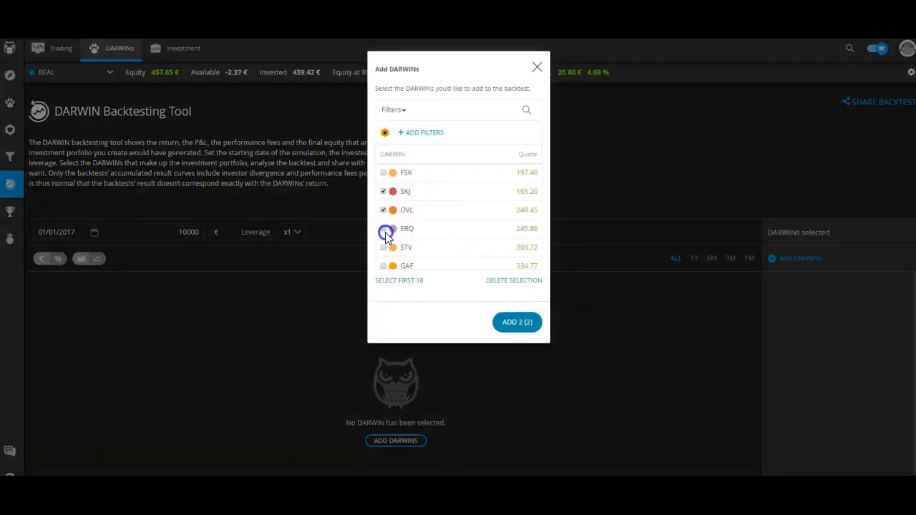
pyautogui.click(383, 229)
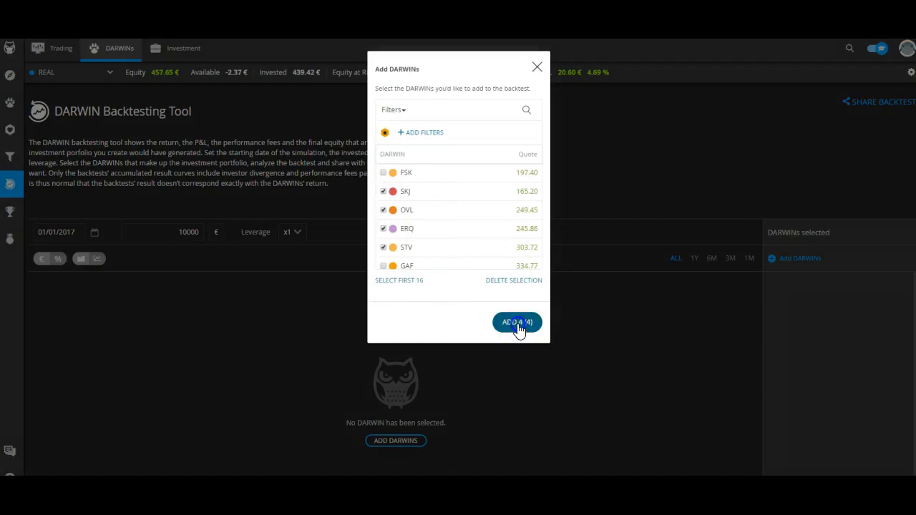
pyautogui.click(516, 322)
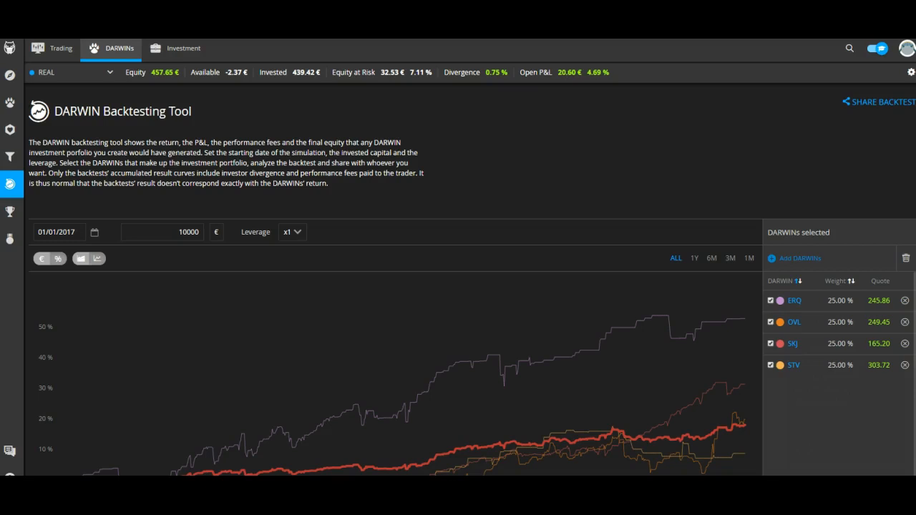
pyautogui.click(836, 280)
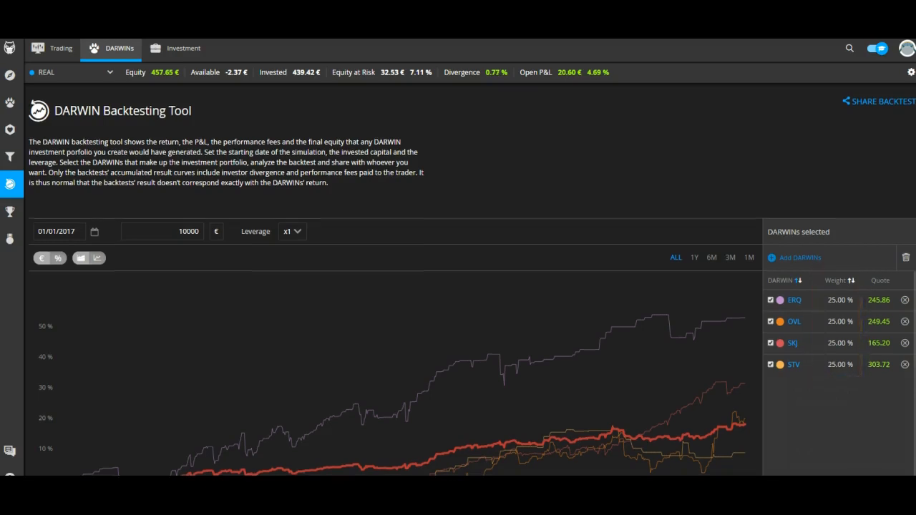
pyautogui.scroll(-3)
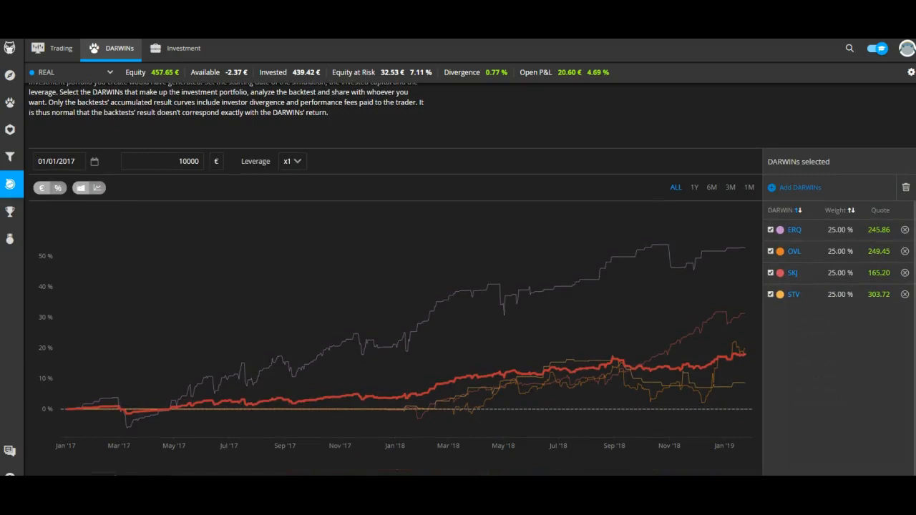
pyautogui.scroll(-3)
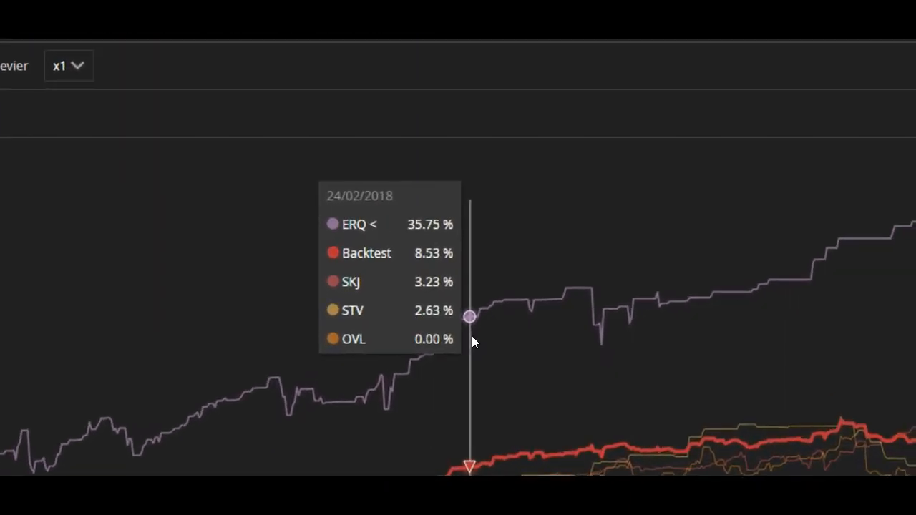
pyautogui.moveTo(486, 338)
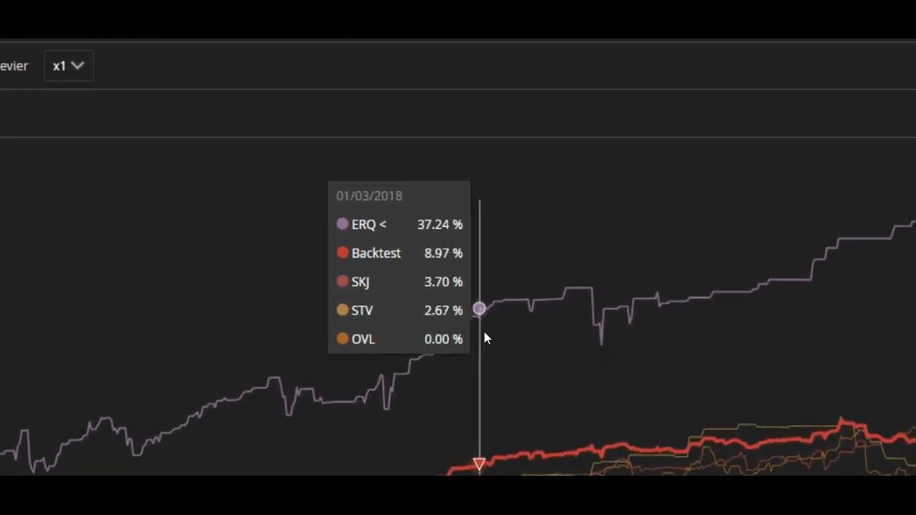
pyautogui.moveTo(543, 334)
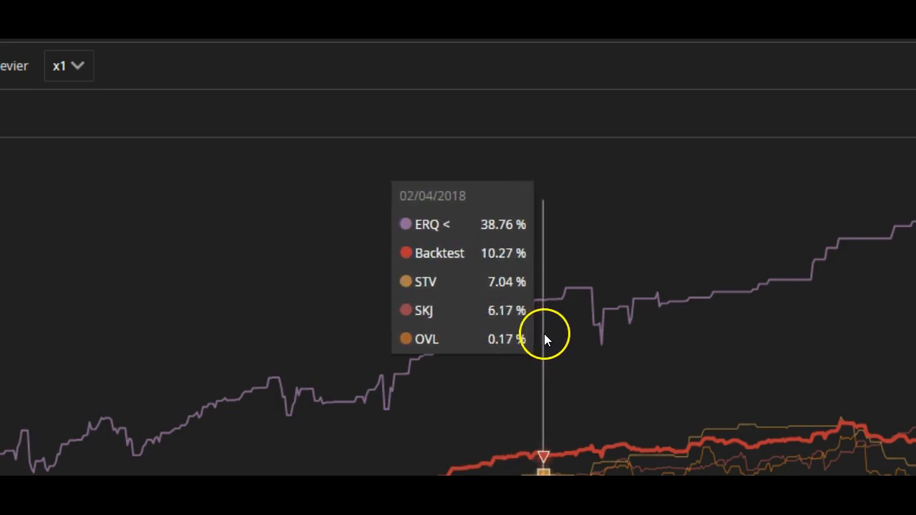
pyautogui.moveTo(555, 465)
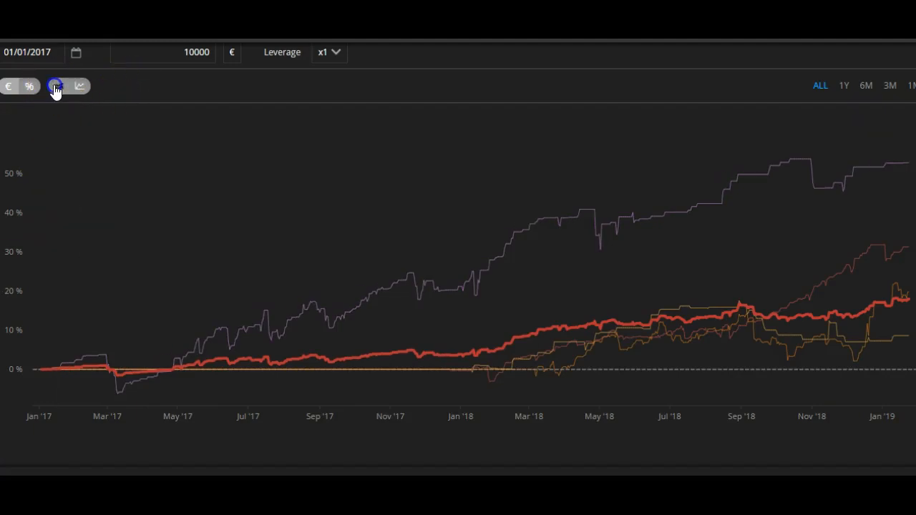
# - Collapse the individual DARWIN lines into a grey shaded range behind the portfolio curve
pyautogui.click(57, 86)
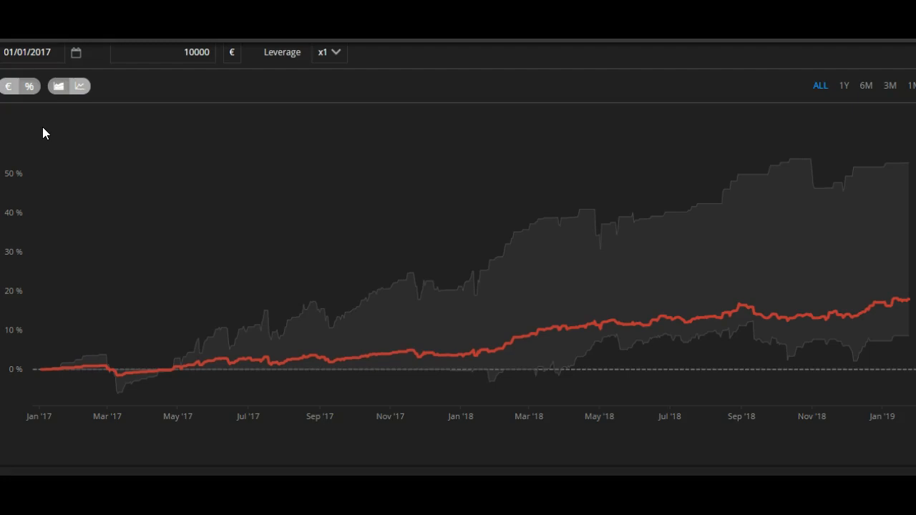
pyautogui.moveTo(40, 369)
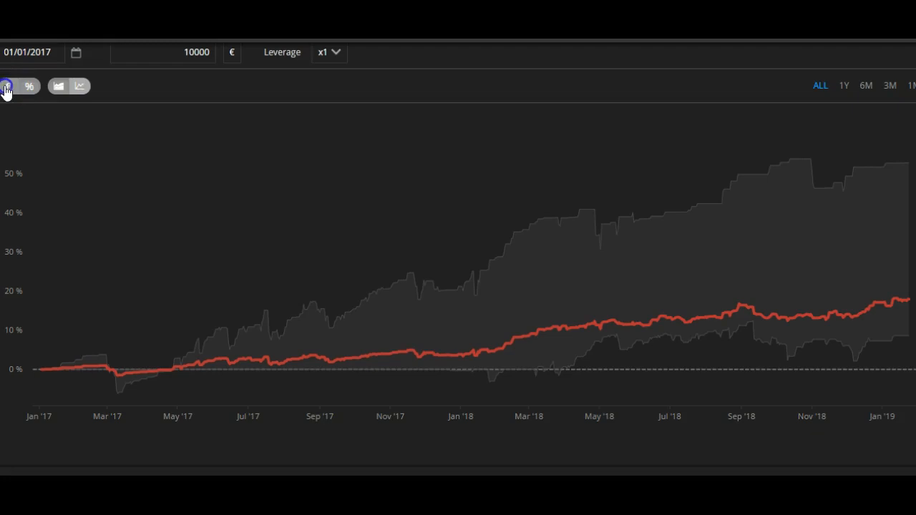
# - Show the backtest in euros and view the Portfolio P&L, Trades P&L and P. Fees curves
pyautogui.click(8, 86)
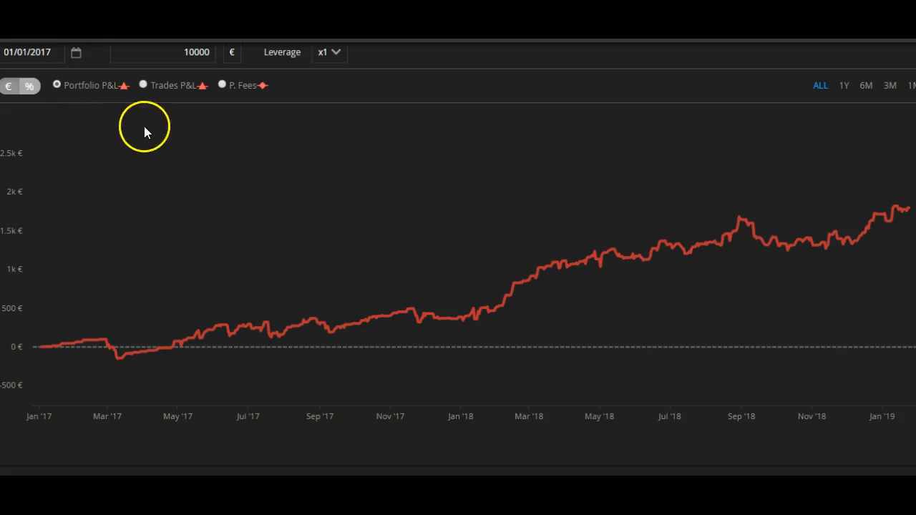
pyautogui.click(143, 84)
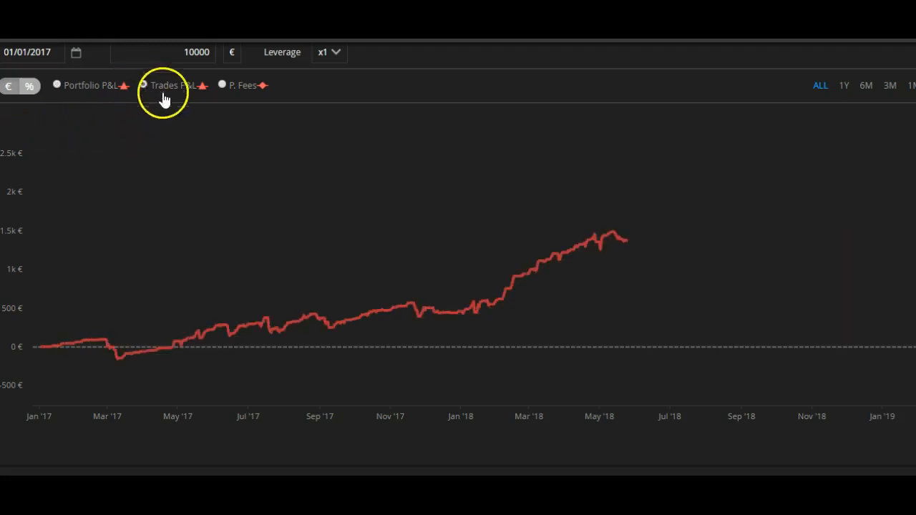
pyautogui.click(222, 86)
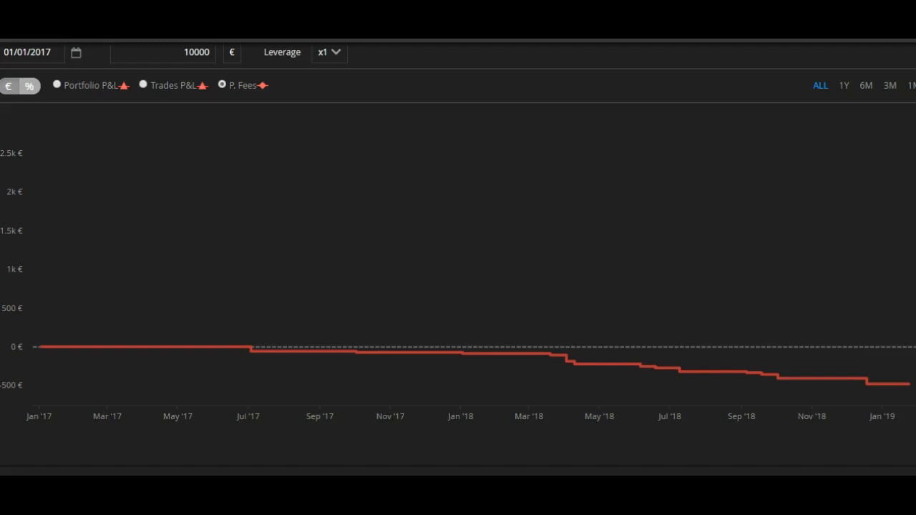
pyautogui.click(29, 86)
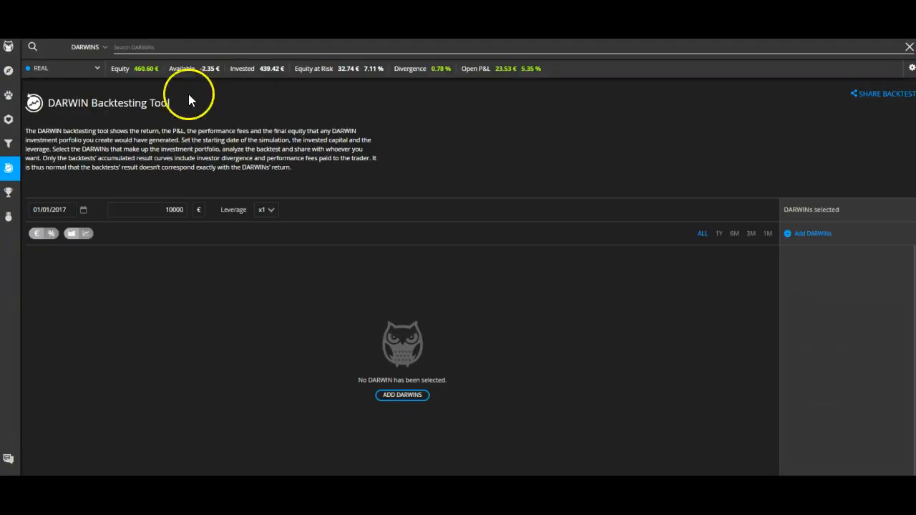
# - Search 'er' and backtest ERQ alone at 100 % from 01/01/2014
pyautogui.write('er')
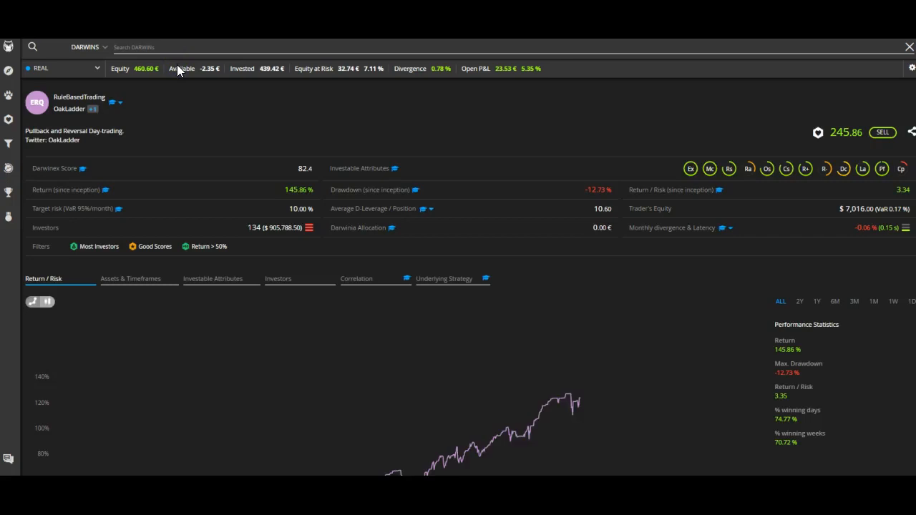
pyautogui.scroll(-3)
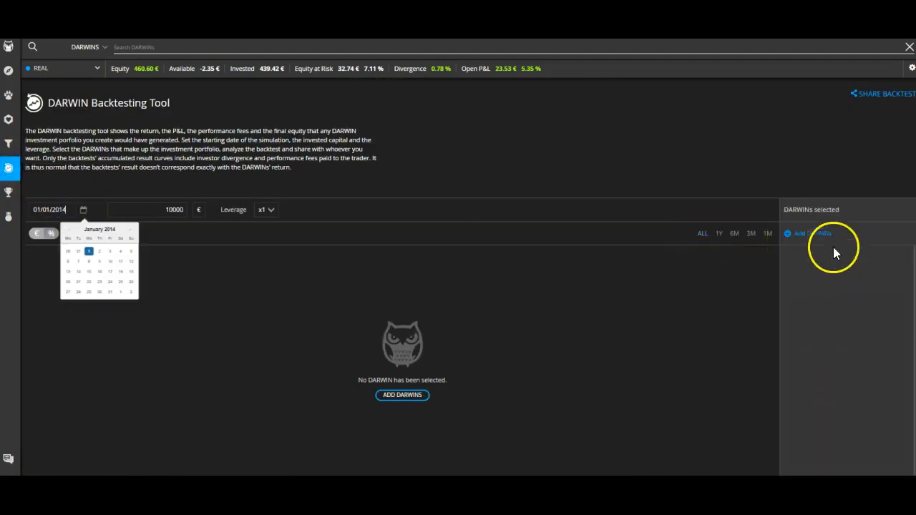
pyautogui.click(809, 234)
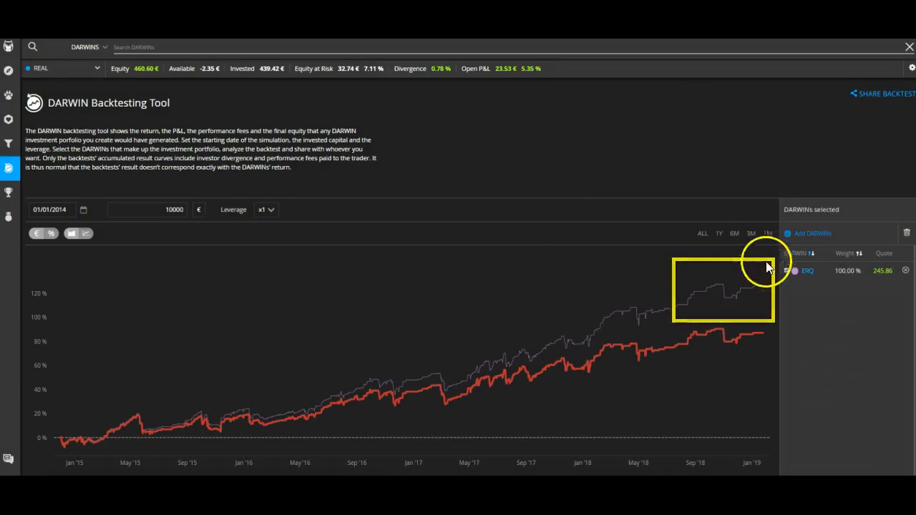
pyautogui.moveTo(763, 289)
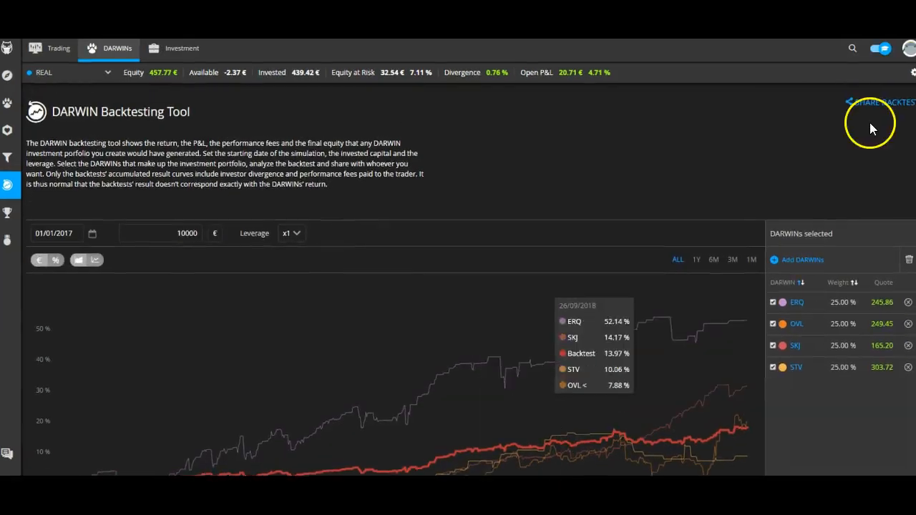
# - Get the shareable darwinex.com link for the four-DARWIN backtest
pyautogui.click(880, 102)
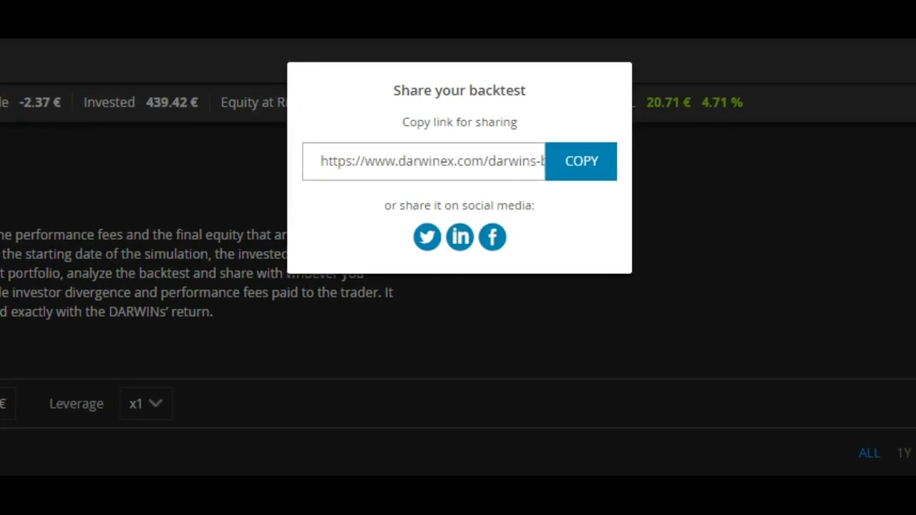
pyautogui.moveTo(813, 169)
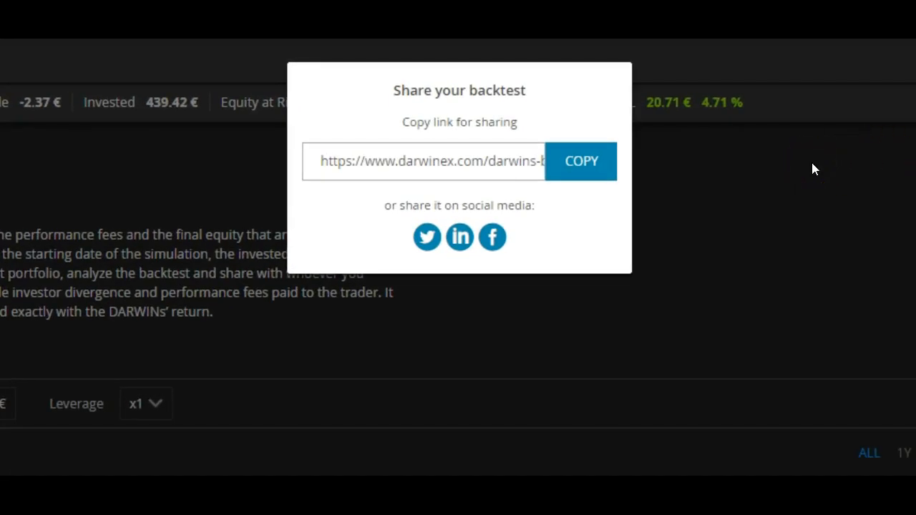